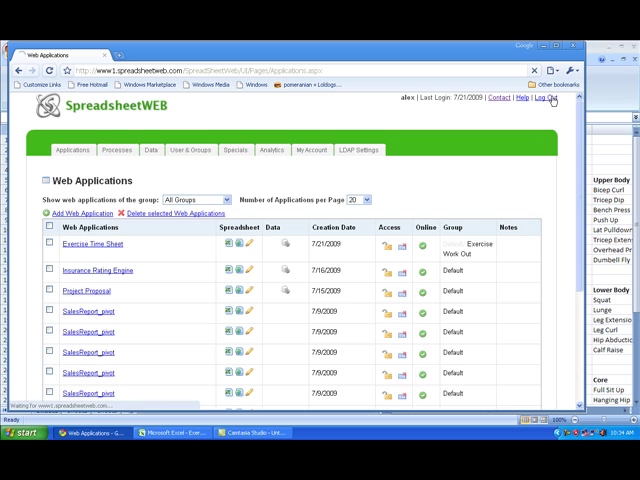
Step: Sign out of the administrator account to switch to the trainee's login
{"action": "left_click", "coordinate": [551, 99]}
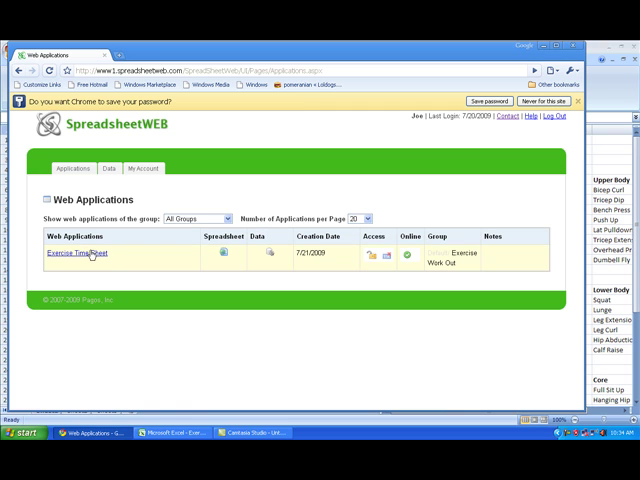
Step: Submit the trainee's weekly exercise log from Exercise Time Sheet and dismiss the confirmation
{"action": "left_click", "coordinate": [68, 253]}
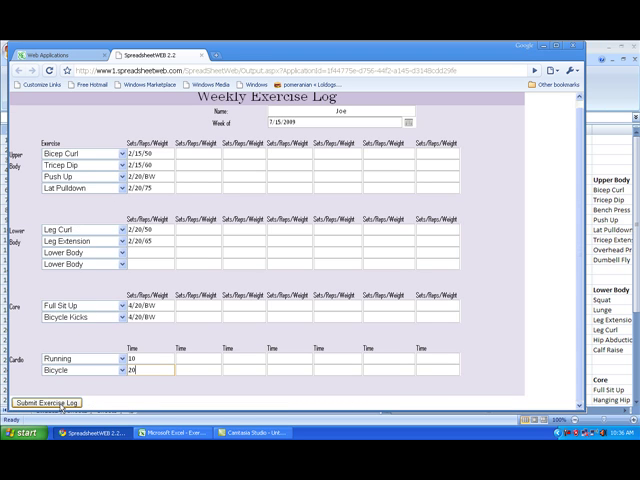
{"action": "left_click", "coordinate": [48, 402]}
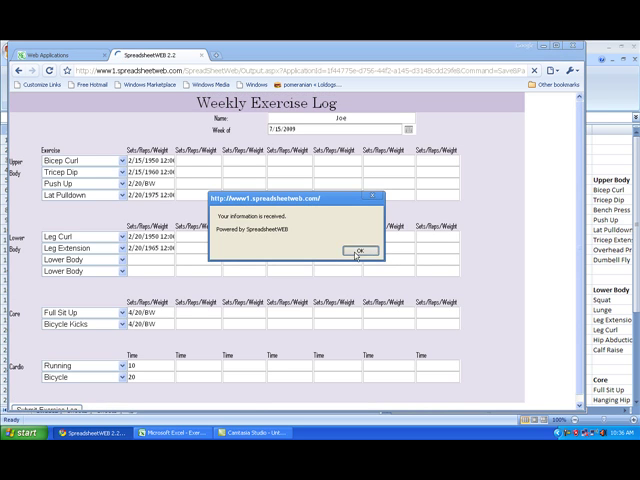
{"action": "left_click", "coordinate": [360, 249]}
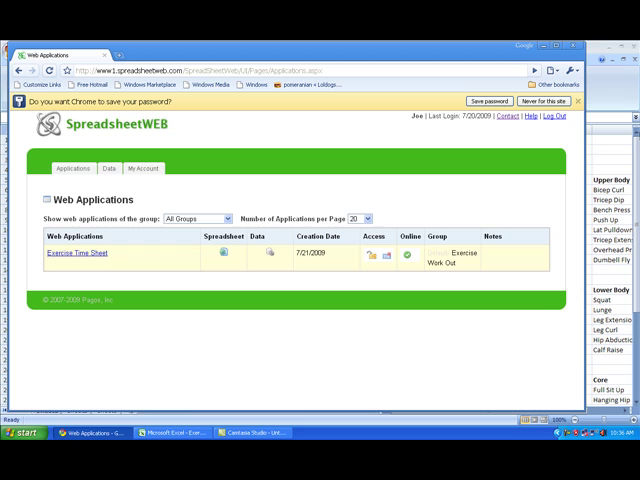
Step: Sign out and sign back in as the trainer user 'teacher'
{"action": "left_click", "coordinate": [555, 116]}
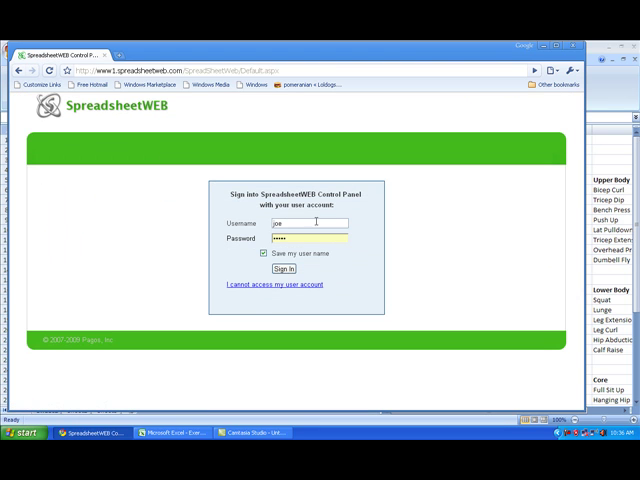
{"action": "type", "text": "teacher"}
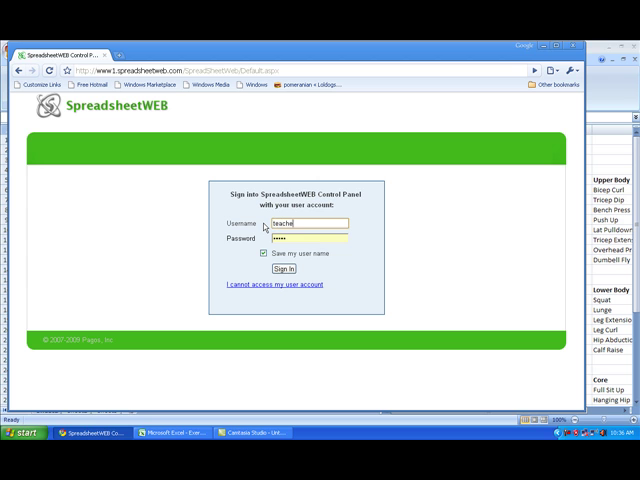
{"action": "left_click", "coordinate": [293, 269]}
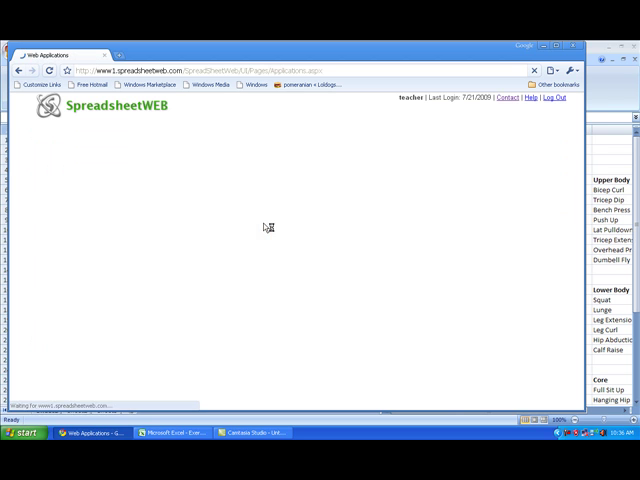